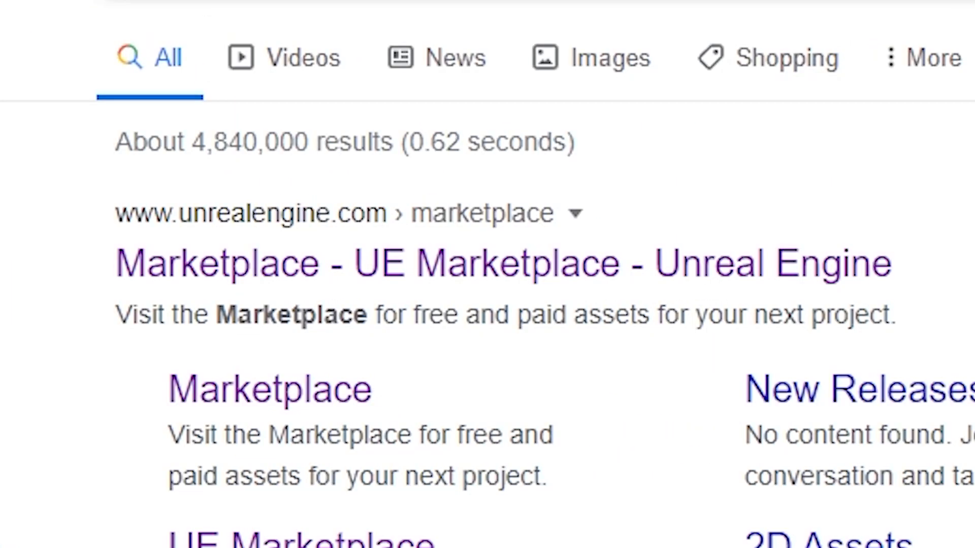
- Open the Unreal Engine Marketplace from the search results and browse its home page and featured post
click(486, 264)
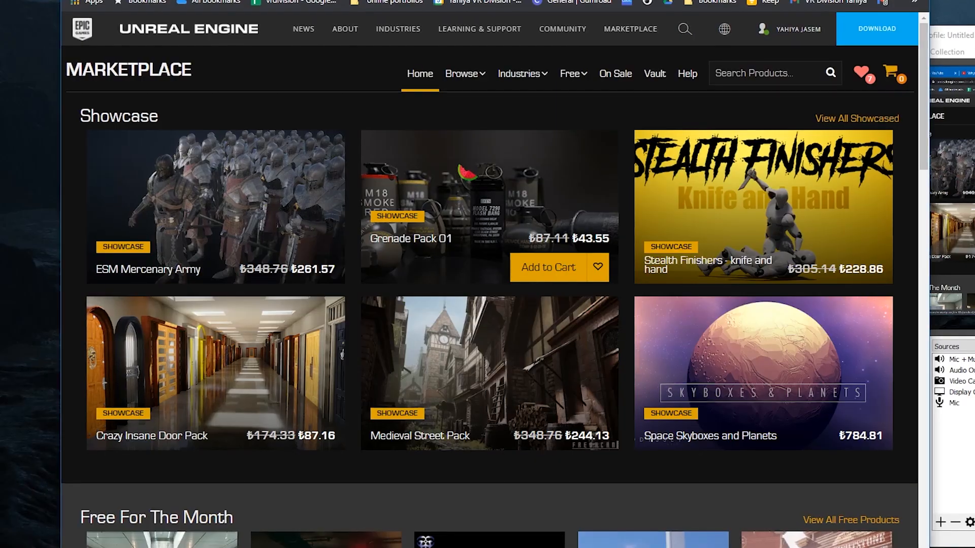
scroll(down, 3)
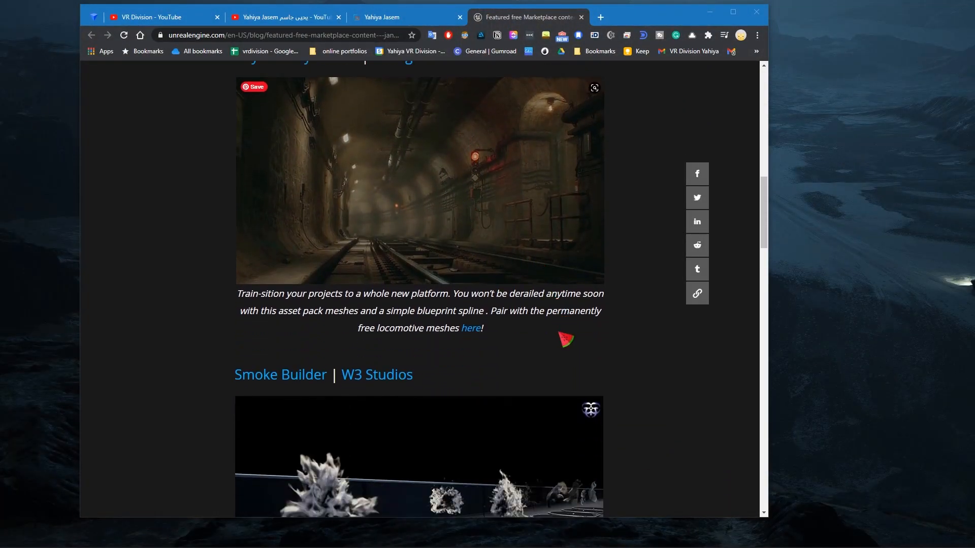
scroll(down, 3)
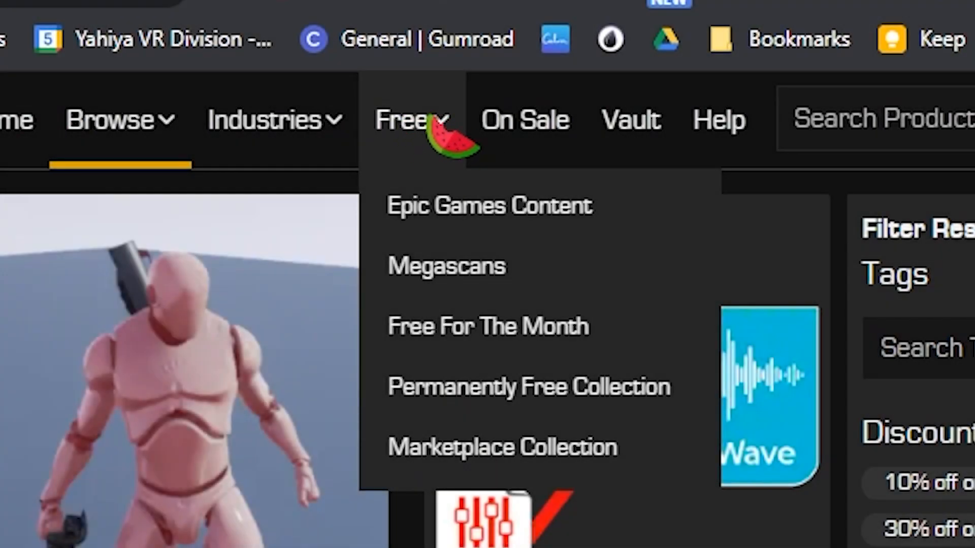
- Browse the free Epic Games Content, then switch to the Free For The Month list with City Subway Tunnel and Smoke Builder
click(489, 206)
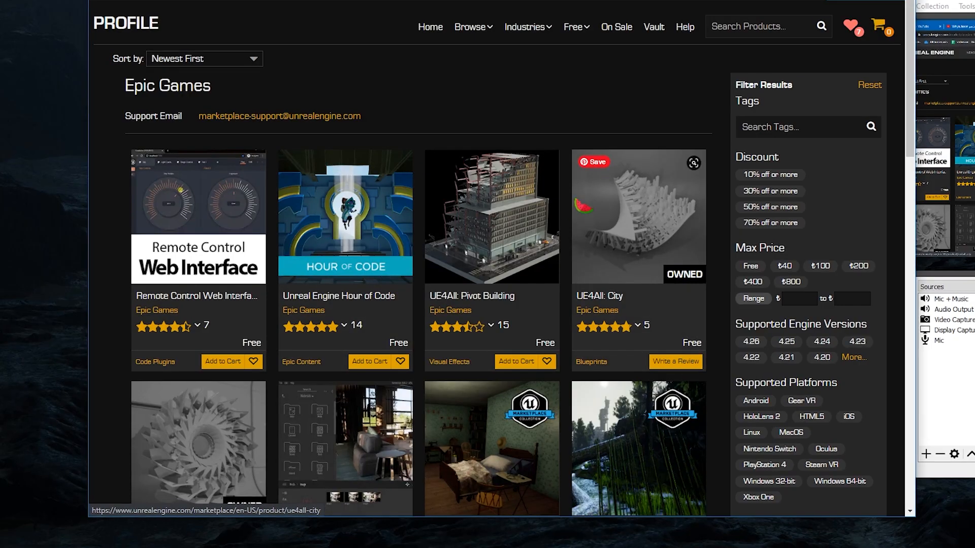
scroll(down, 3)
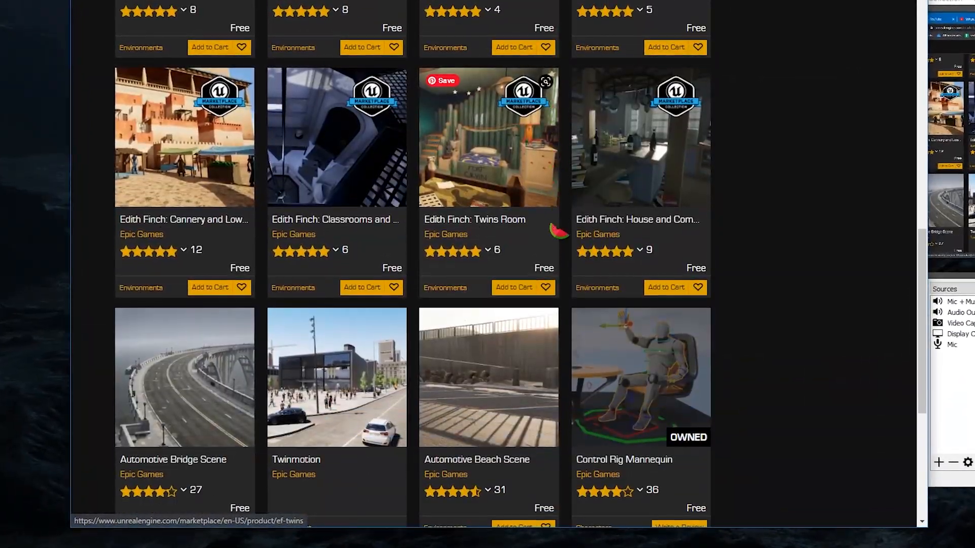
scroll(down, 3)
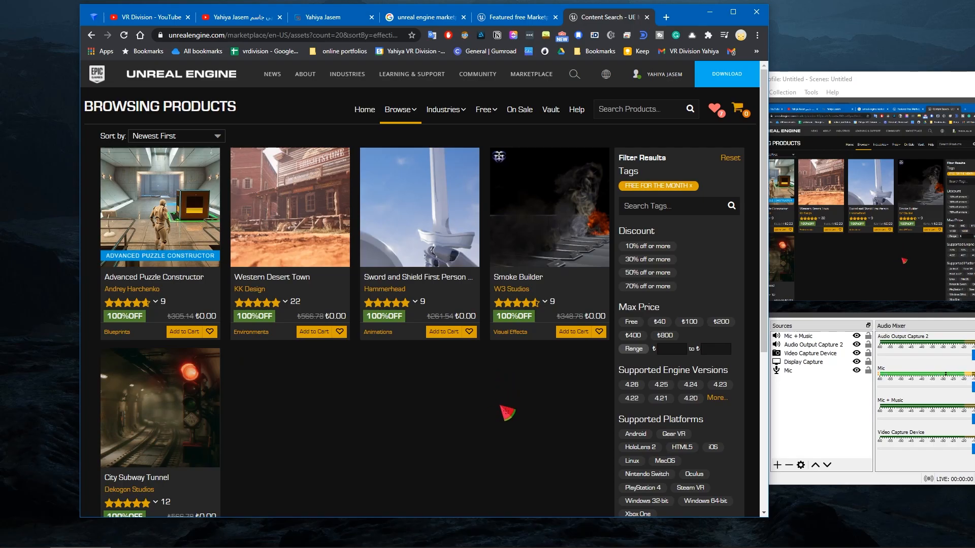
- Add the five Free For The Month products to the cart and place the zero-total order
click(662, 73)
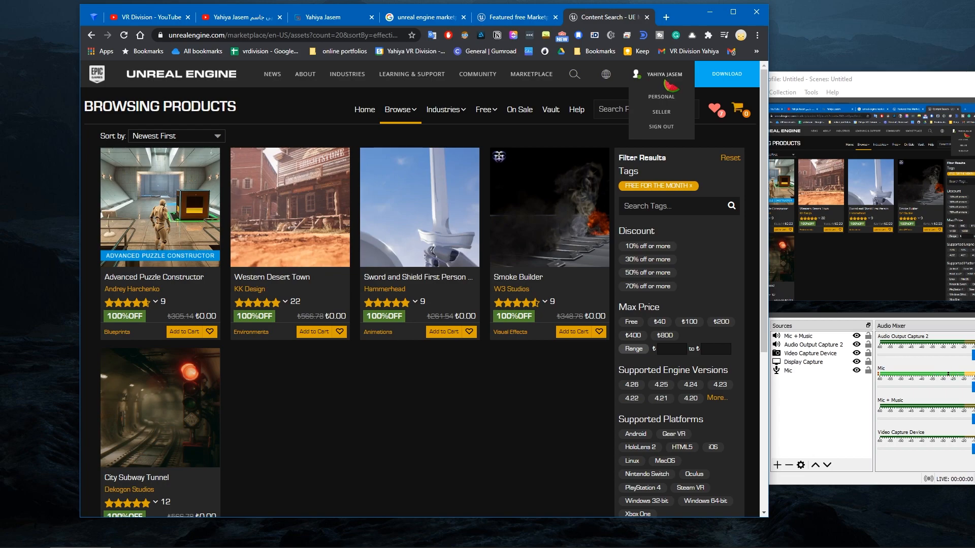
click(484, 109)
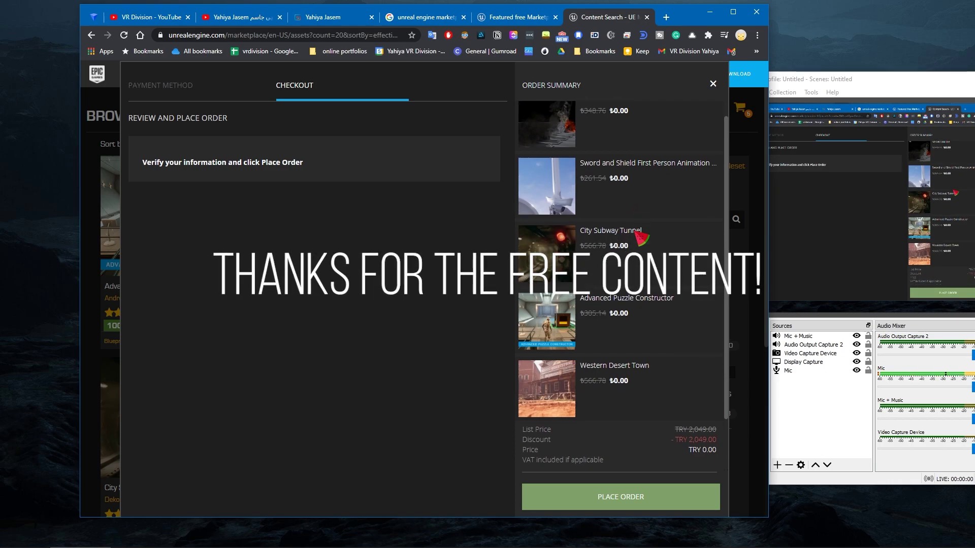
click(621, 498)
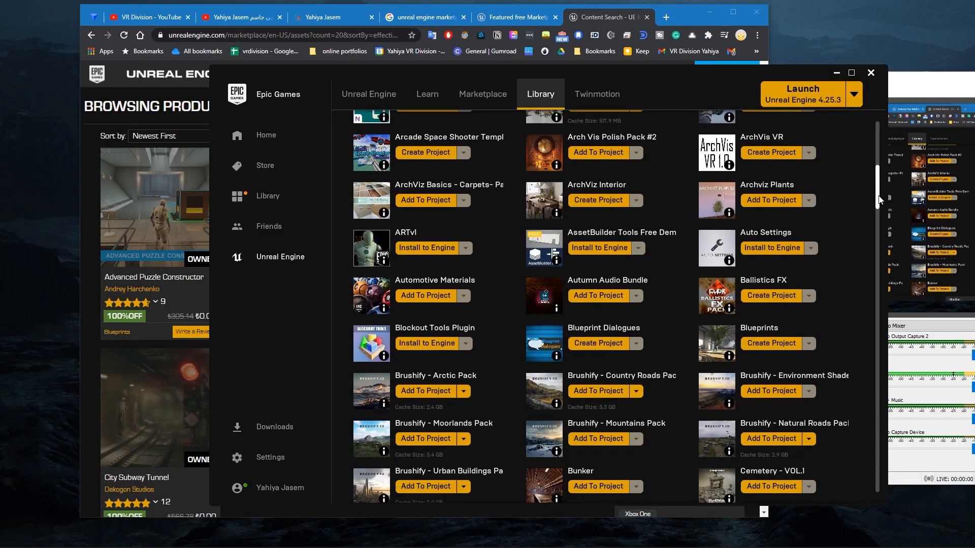
- Scroll through the Epic Games Launcher vault listing all owned Unreal Engine assets
scroll(down, 3)
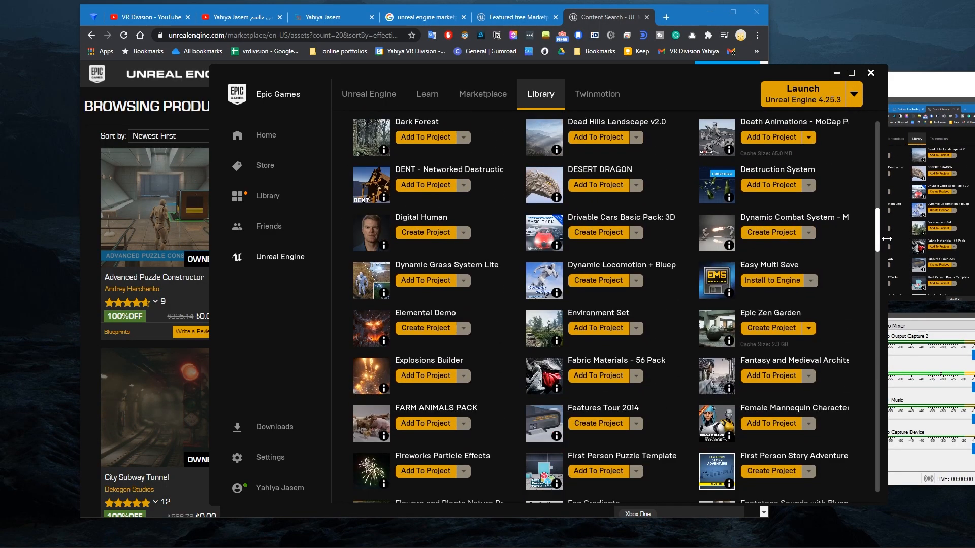
scroll(down, 3)
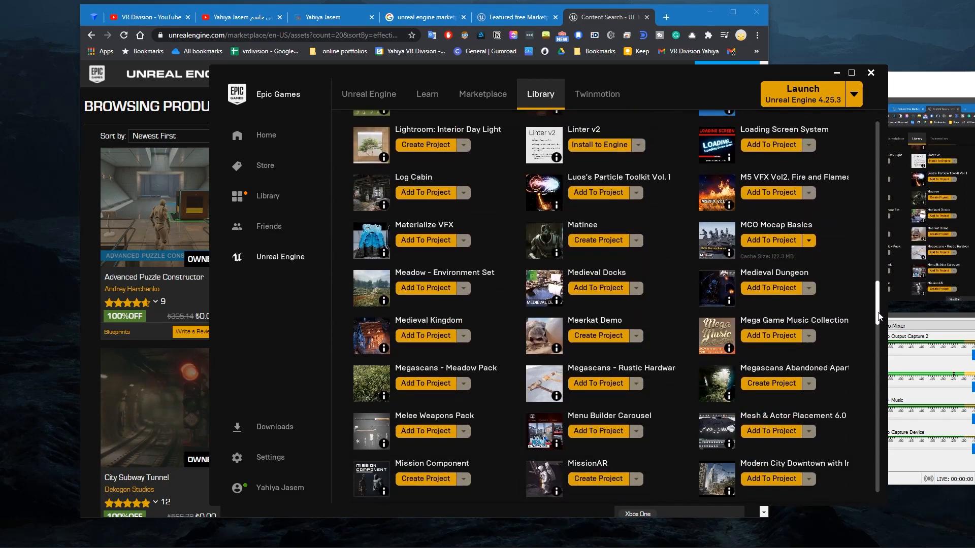
scroll(down, 3)
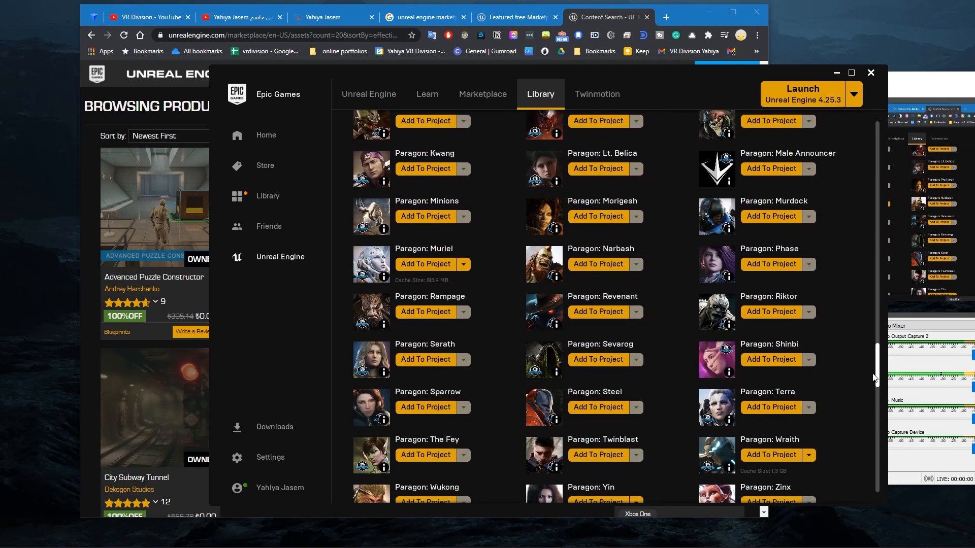
scroll(down, 3)
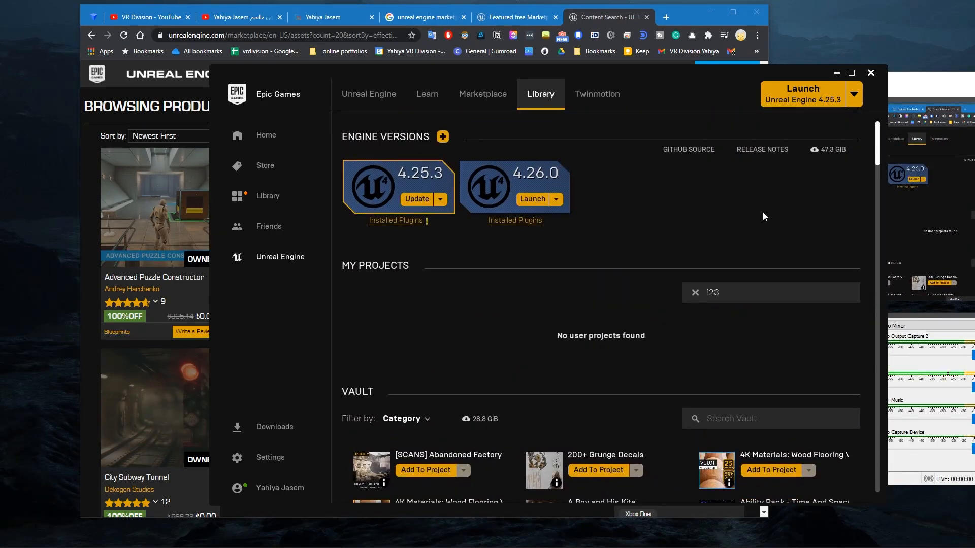
scroll(down, 3)
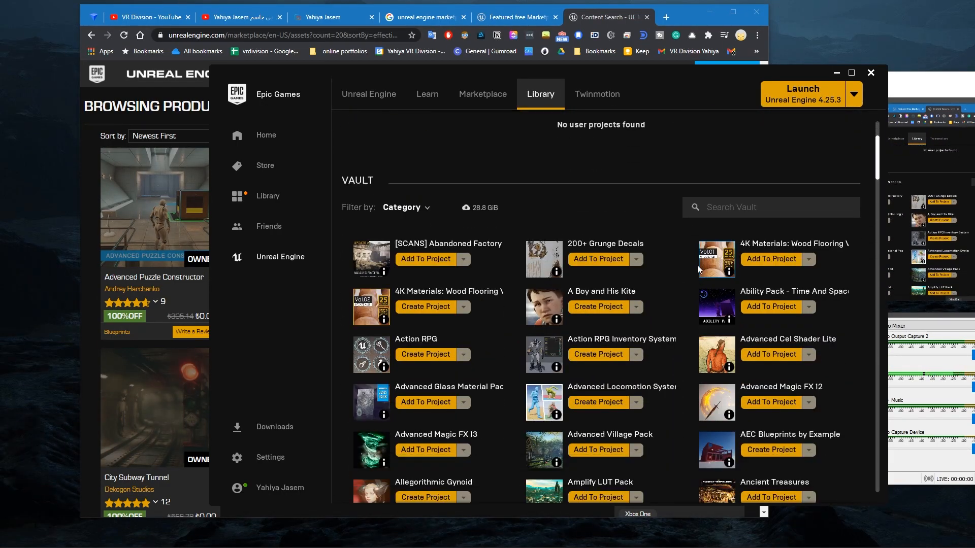
scroll(down, 3)
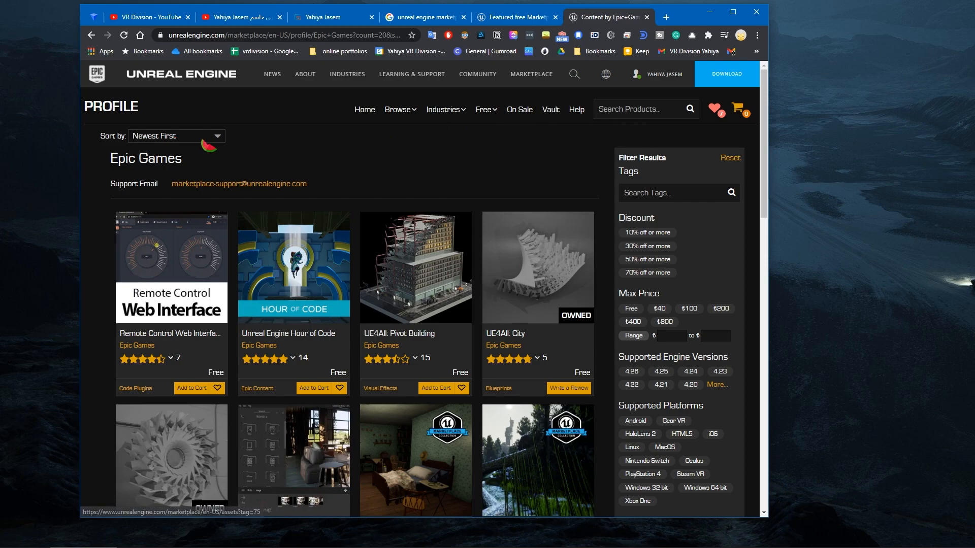
- Search the marketplace for 'paragon', review the owned character packs and open Epic's free-release article
text(paragon)
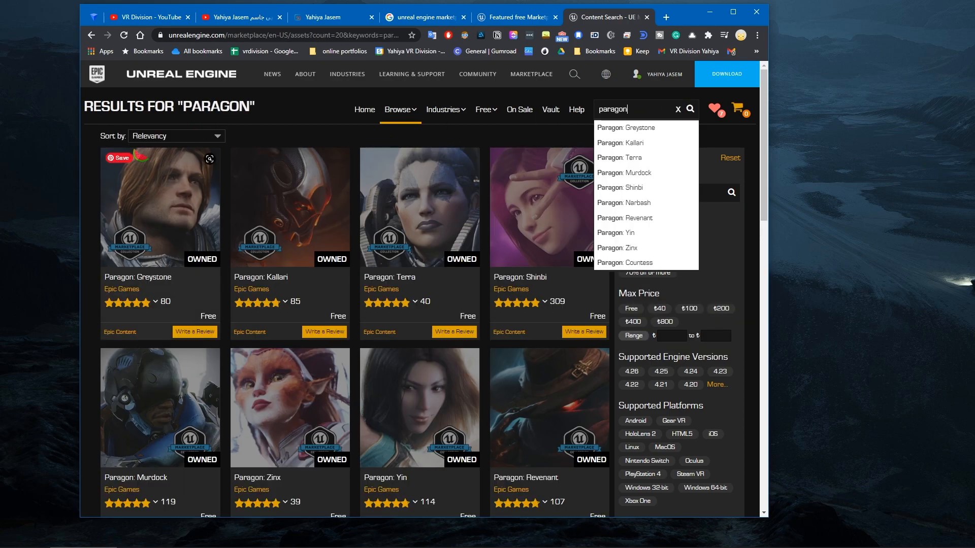
scroll(down, 3)
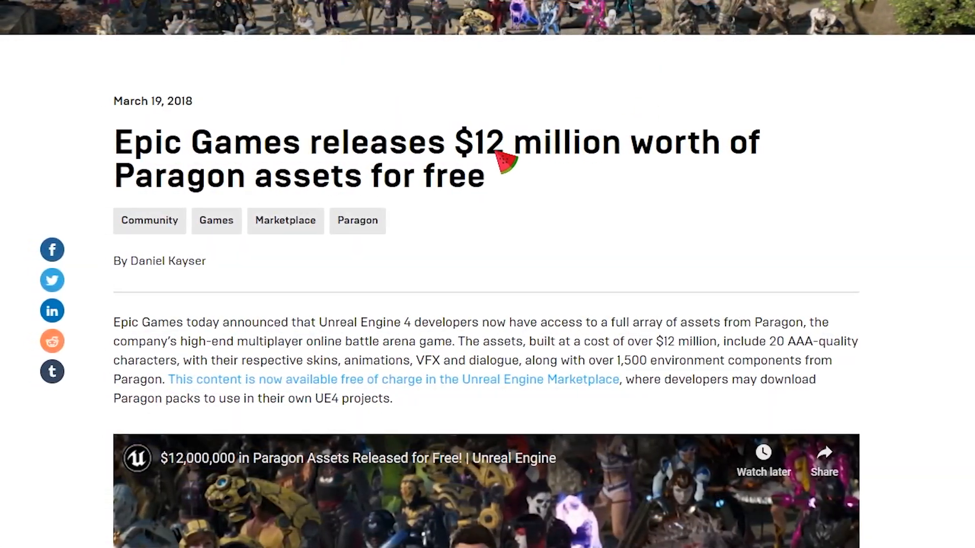
scroll(down, 3)
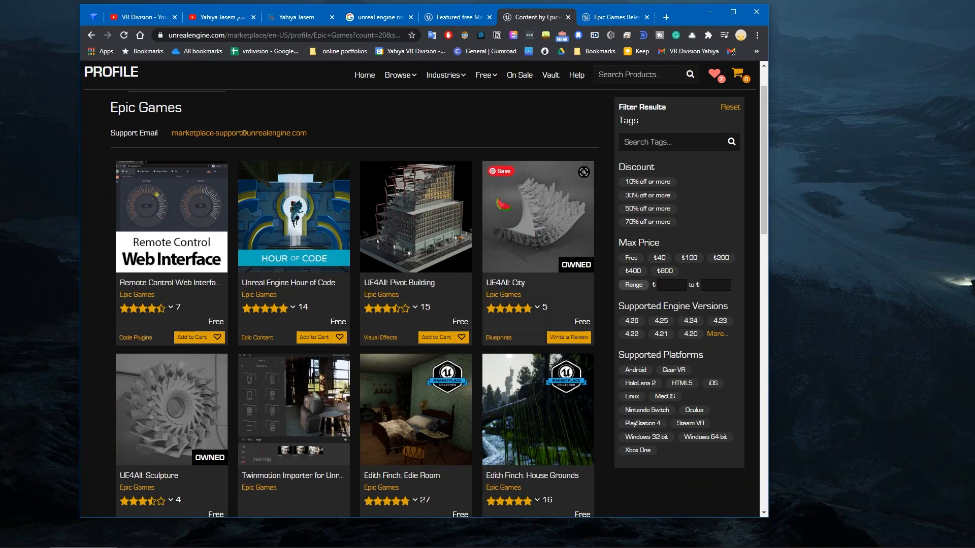
- From the Discord resources-and-links channel, open the Unreal for All Creators page
click(665, 16)
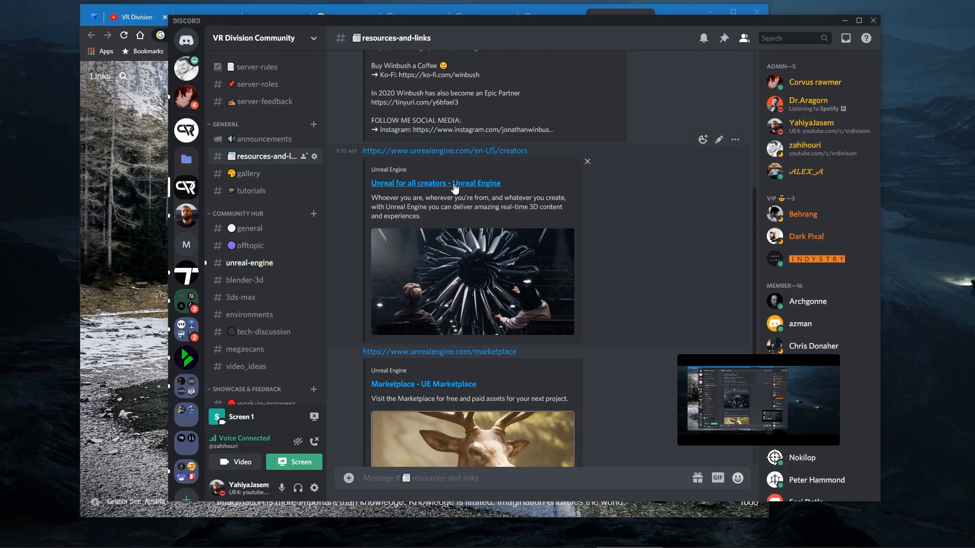
click(436, 183)
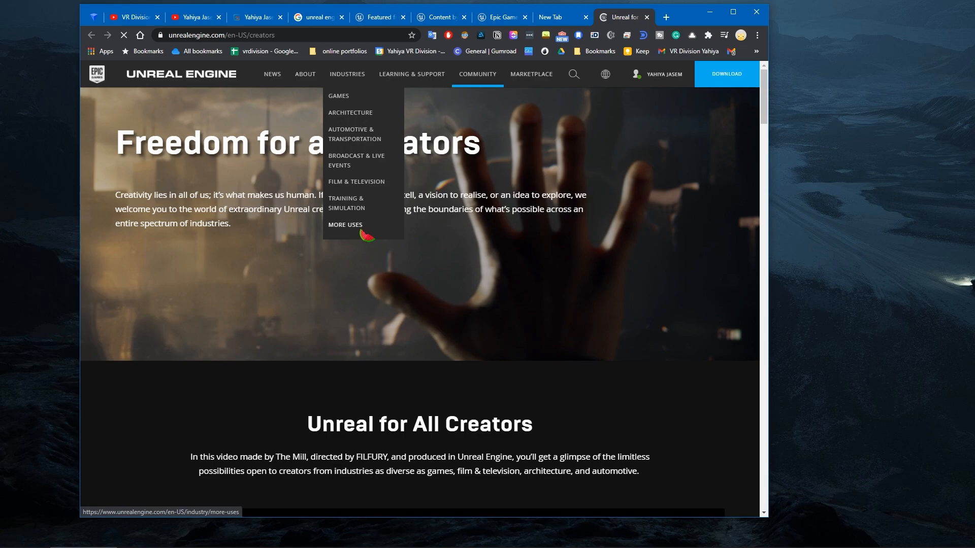
- Get the free UE4All City and Sculpture assets, then go to the Permanently Free Collection
scroll(down, 3)
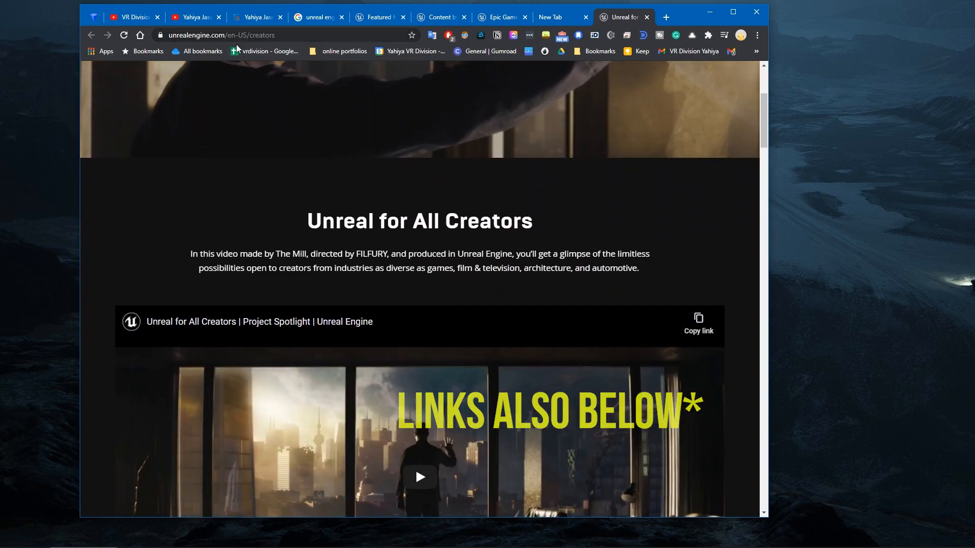
scroll(down, 3)
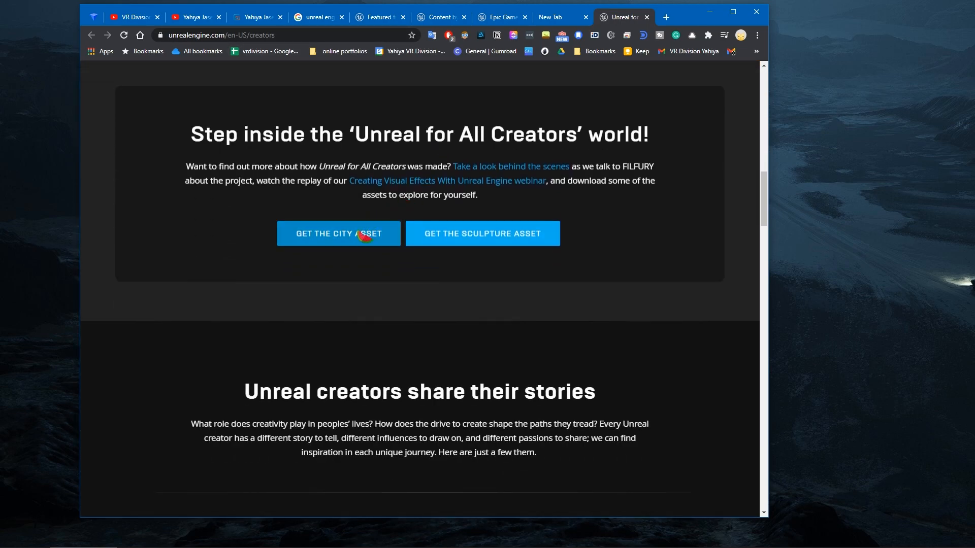
click(483, 233)
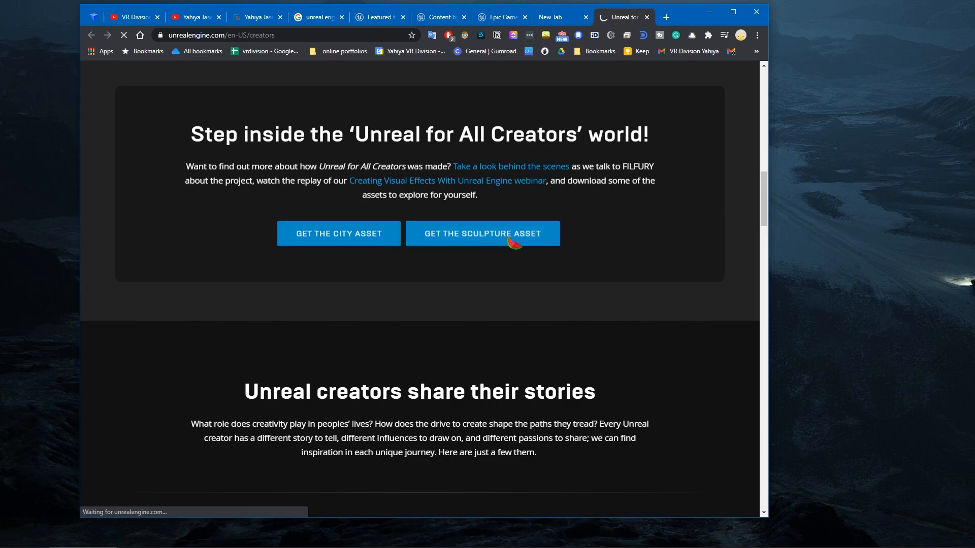
click(338, 233)
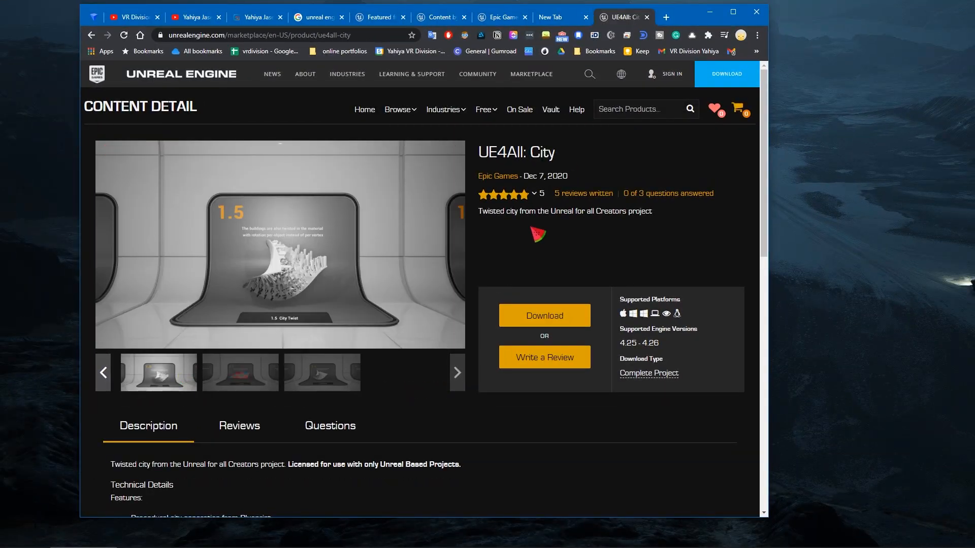
click(484, 109)
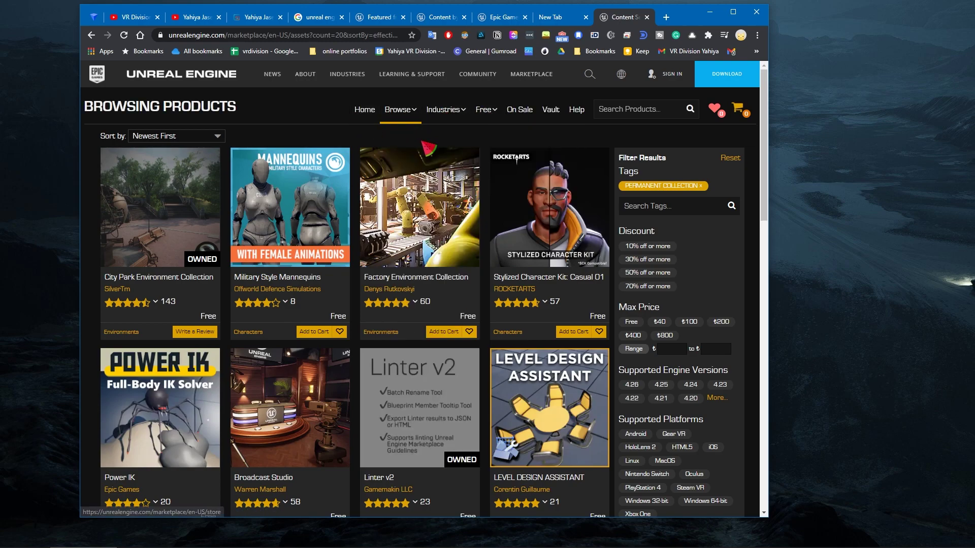
- Return to the Free For The Month list, now showing every product as owned
click(483, 110)
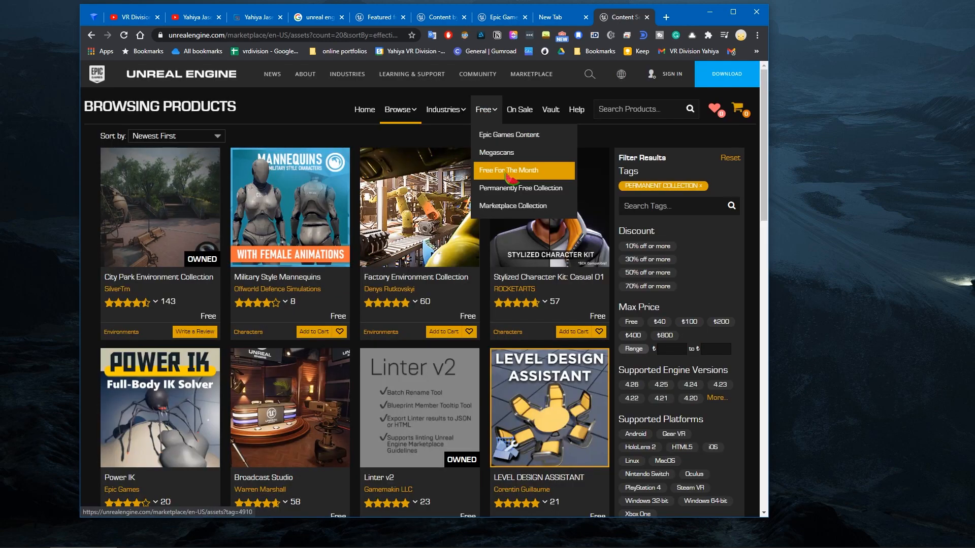
click(511, 170)
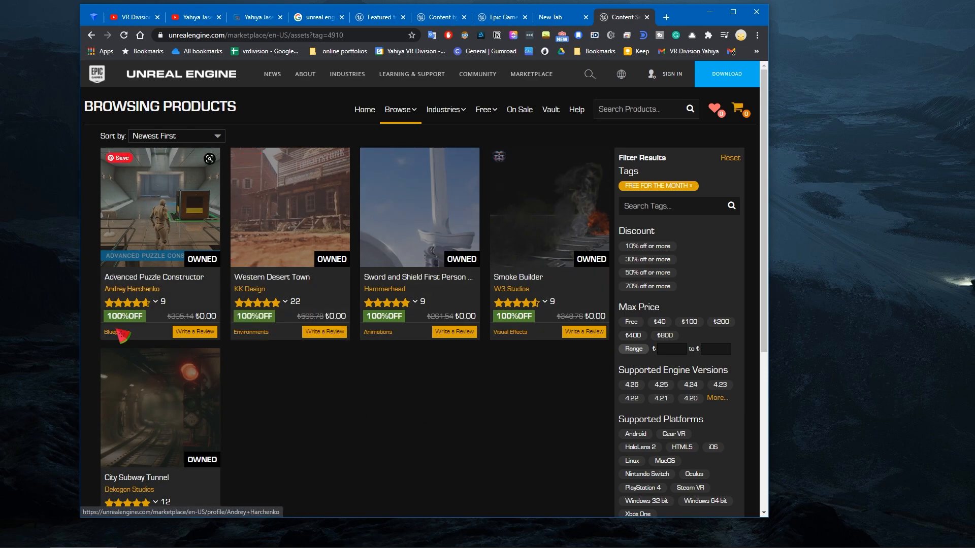
mouse_move(521, 302)
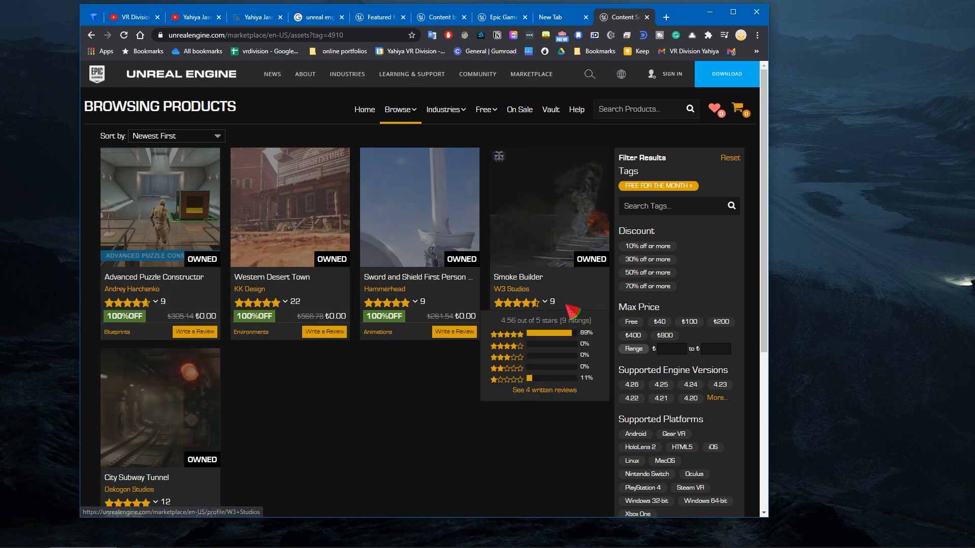
mouse_move(315, 305)
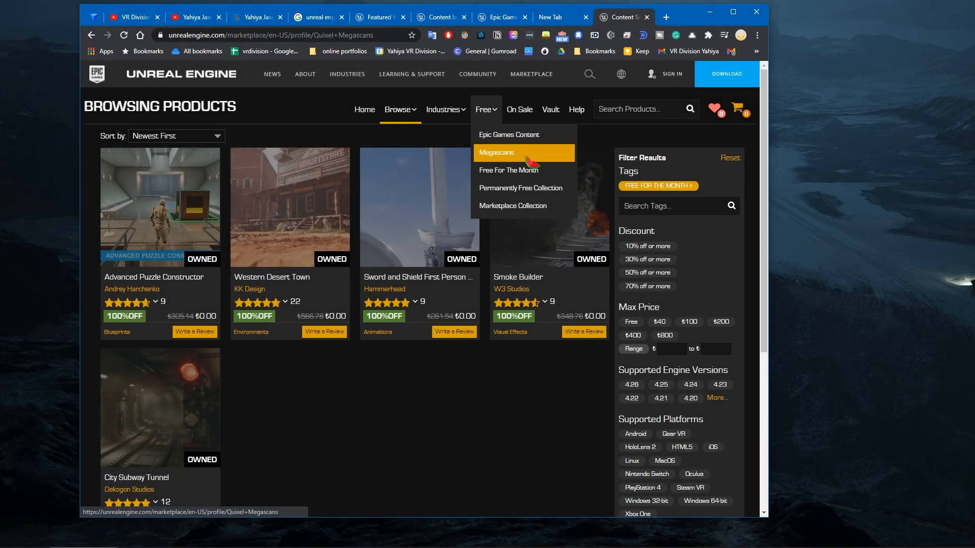
- Browse the free Megascans collection (Forest Path, Cyberpunk Environment) and follow it to the Megascans tutorial videos
click(495, 153)
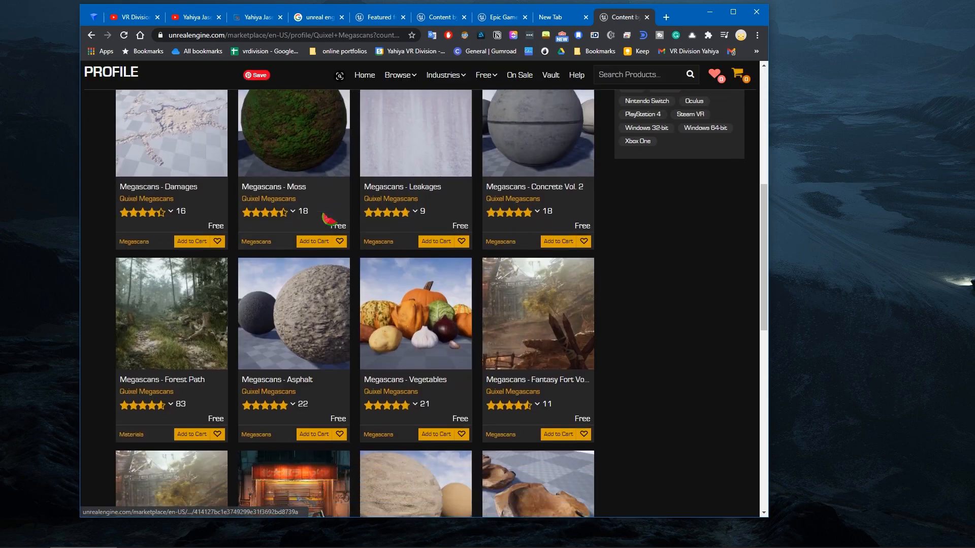
scroll(down, 3)
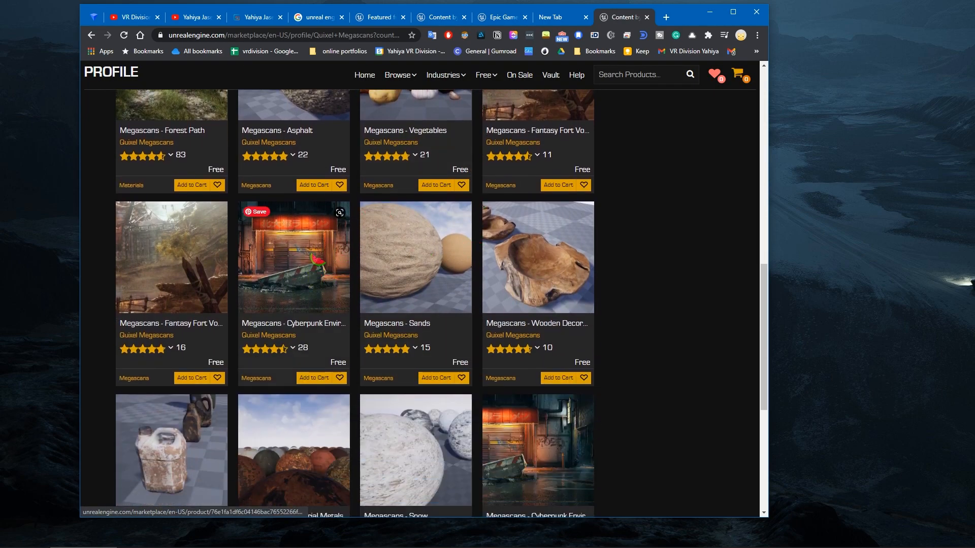
click(293, 258)
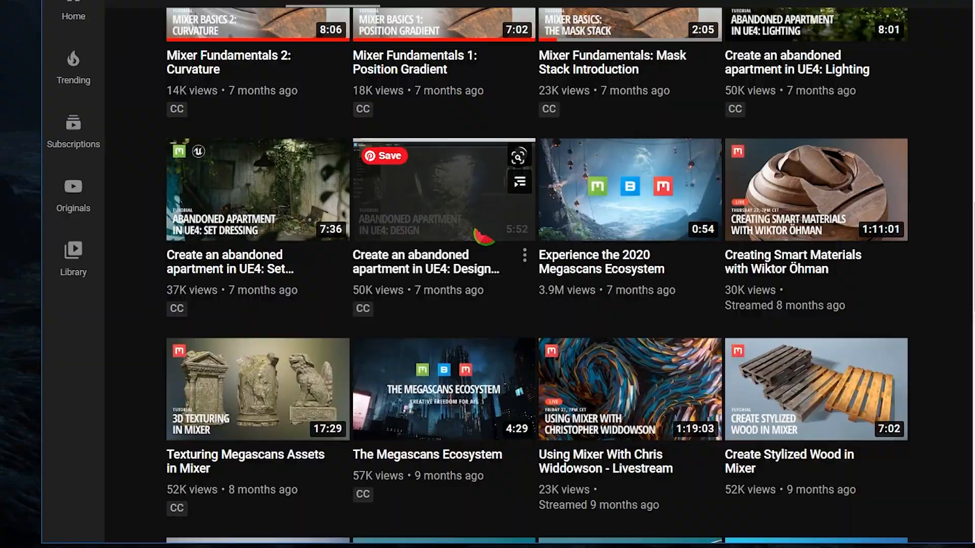
- Scroll the Quixel channel's Videos tab to the Abandoned Apartment in UE4 tutorials
scroll(up, 3)
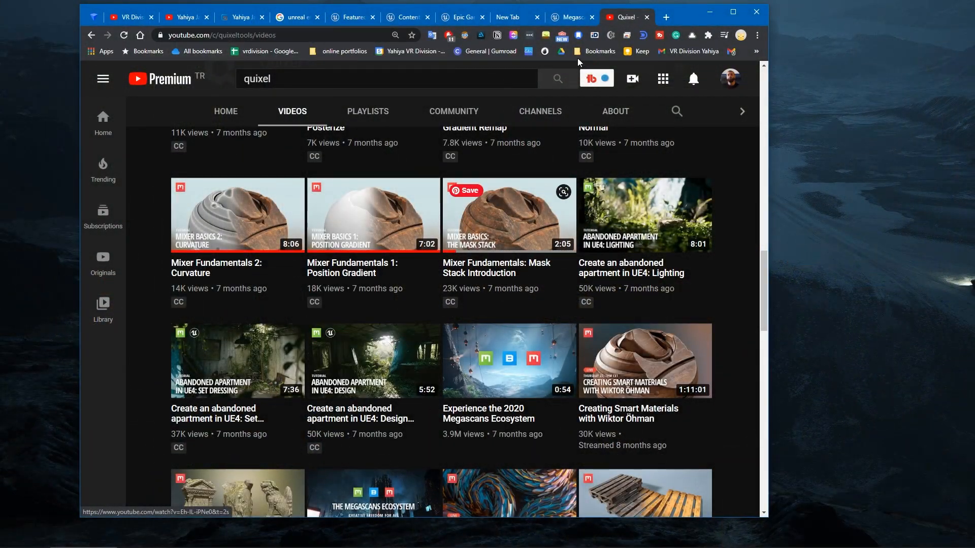
- View the Megascans Abandoned Apartment product page, then move to the YouTube channel home
click(573, 16)
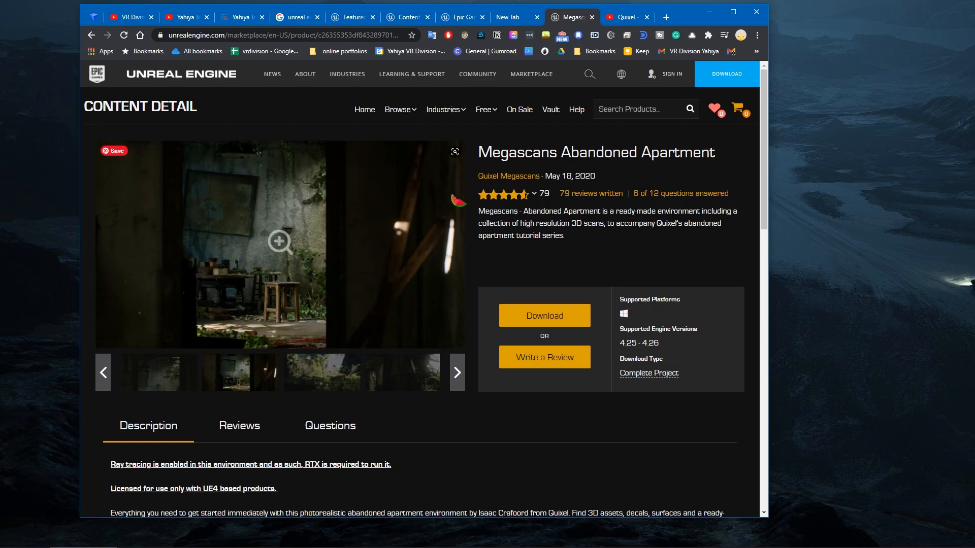
click(323, 373)
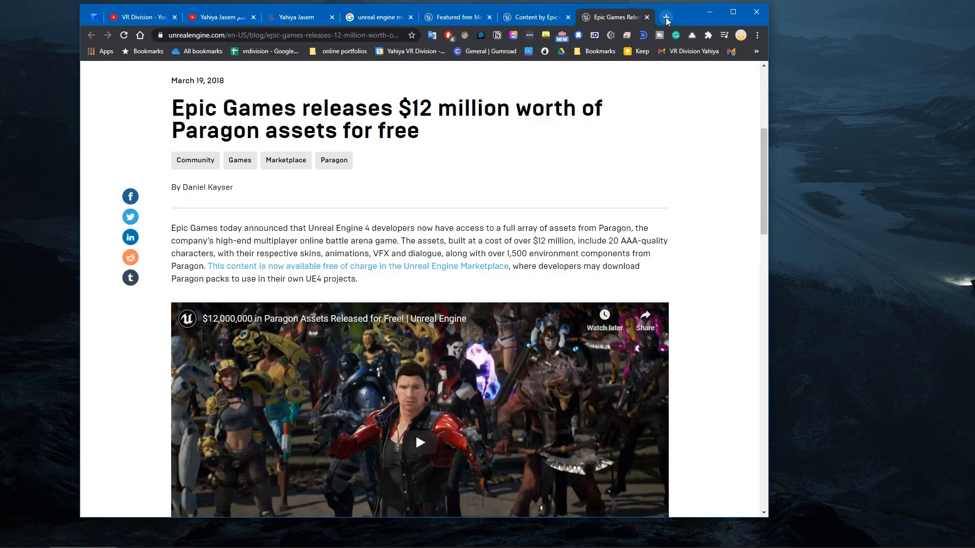
click(219, 16)
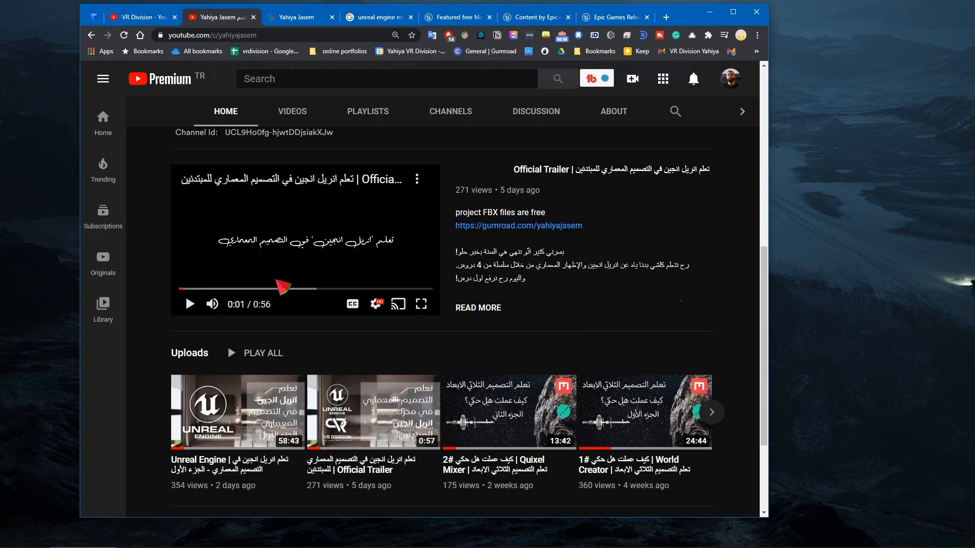
- Browse the VR Division channel's videos from the 'My other channel' link
scroll(down, 3)
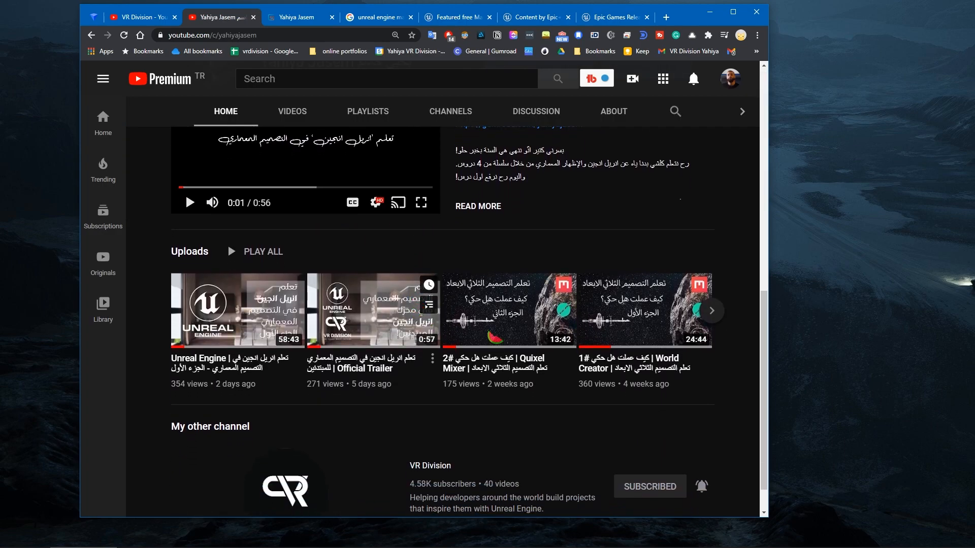
click(141, 16)
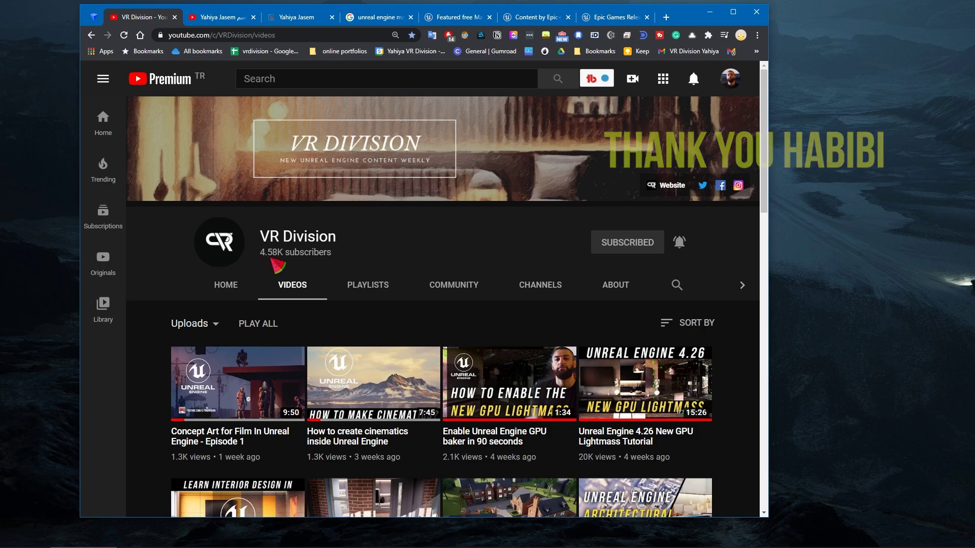
scroll(down, 3)
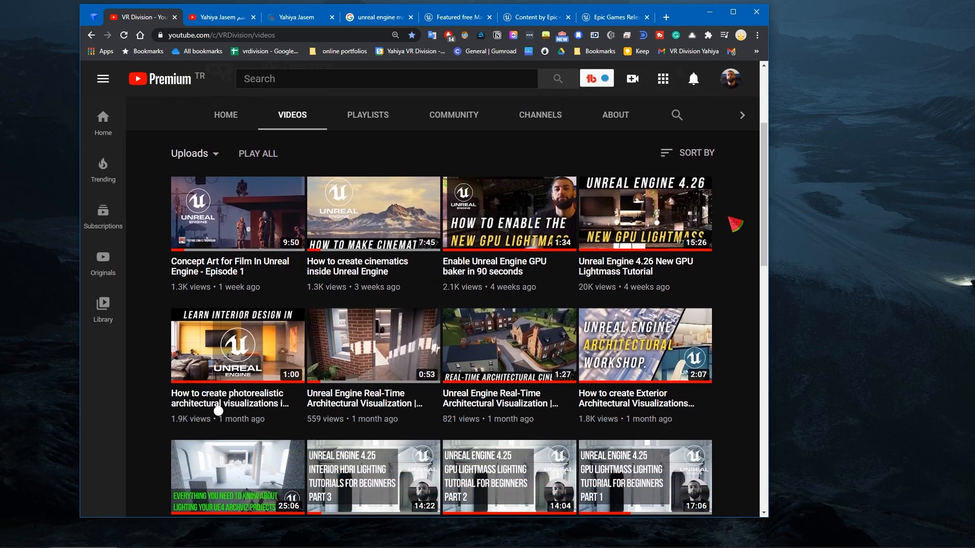
scroll(down, 3)
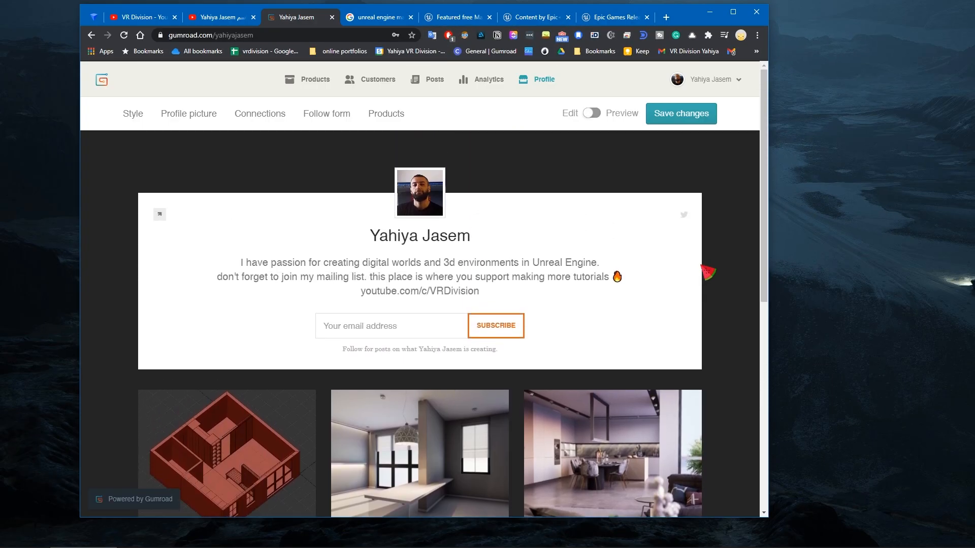
- Browse the Gumroad profile's product cards, including the free apartment FBX from Unreal Class 1
scroll(down, 3)
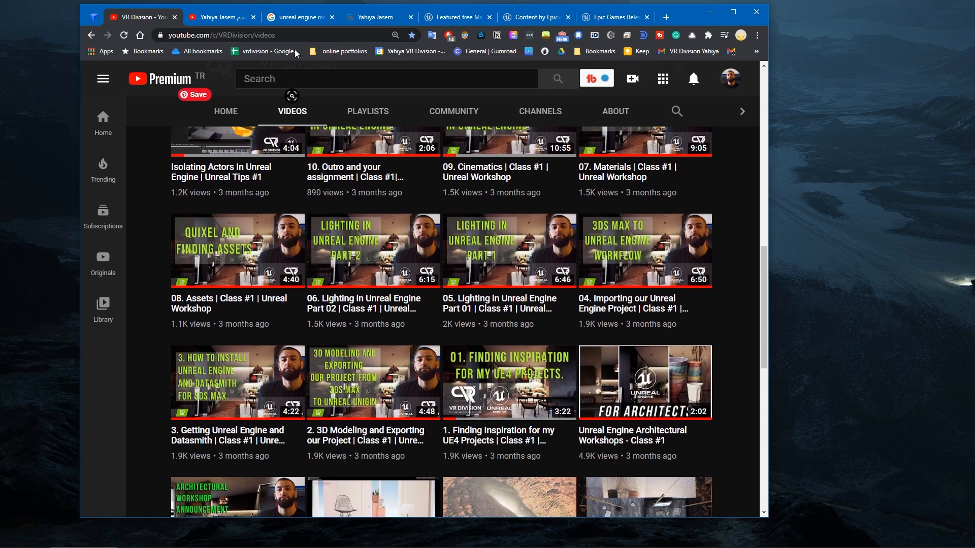
click(372, 16)
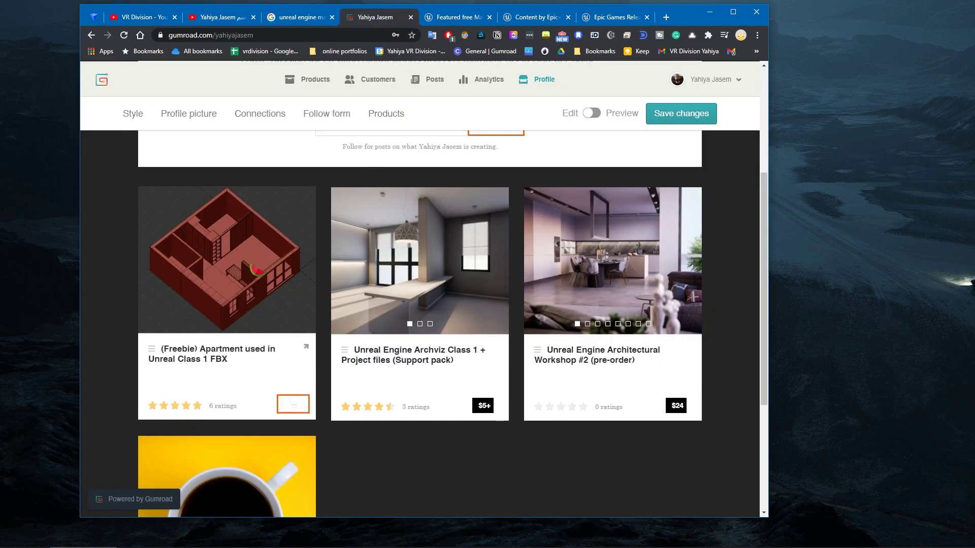
click(537, 16)
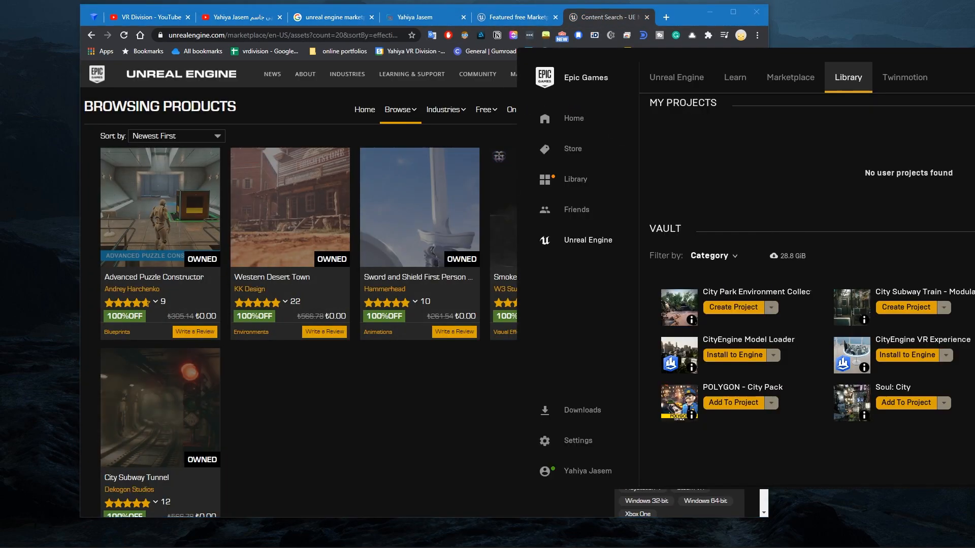
- Create the City Subway Tunnel 4.25 project in D:/Marketplace I - Jan from the launcher Marketplace
click(159, 412)
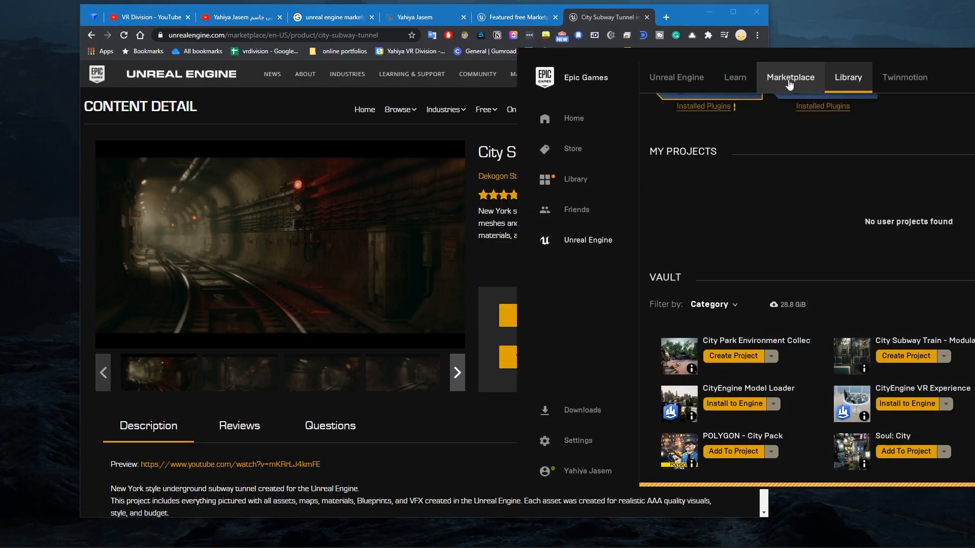
click(790, 77)
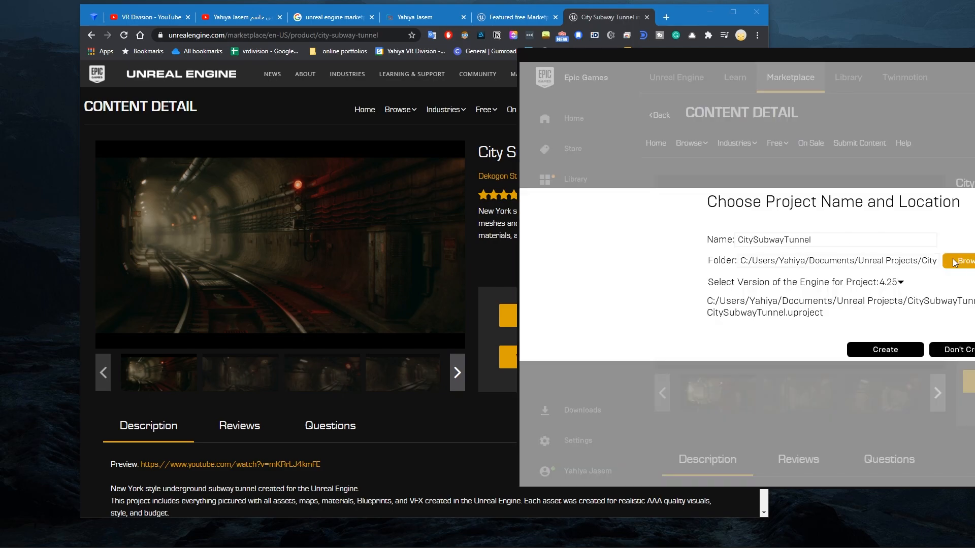
click(965, 261)
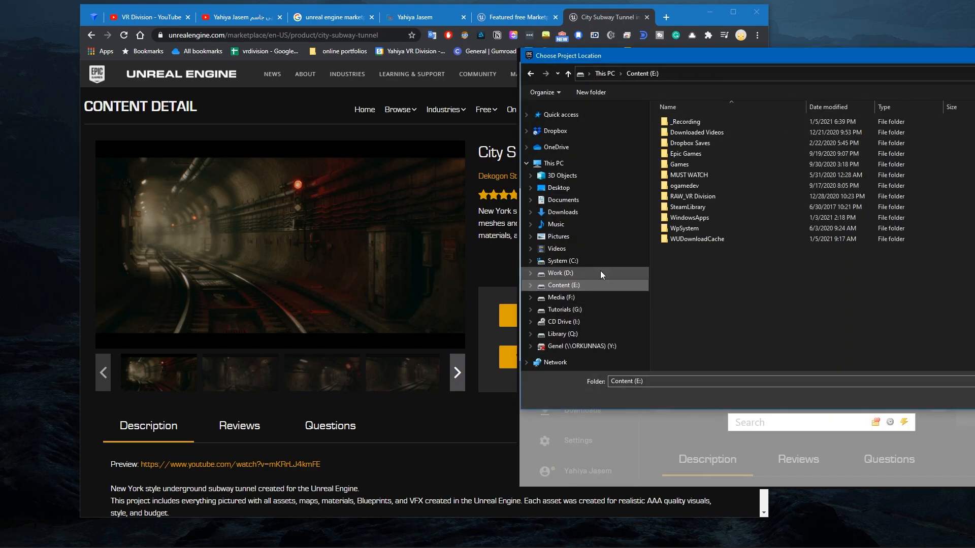
click(560, 273)
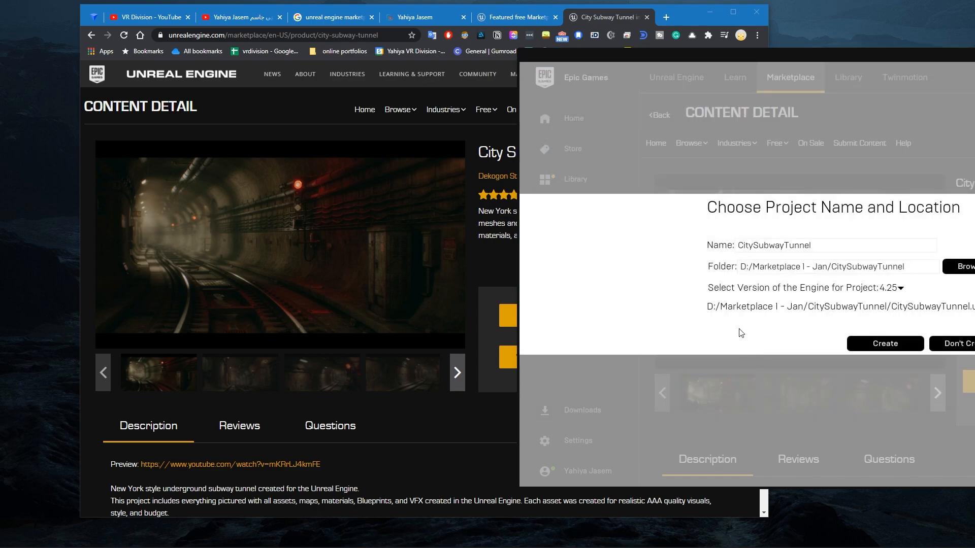
click(959, 343)
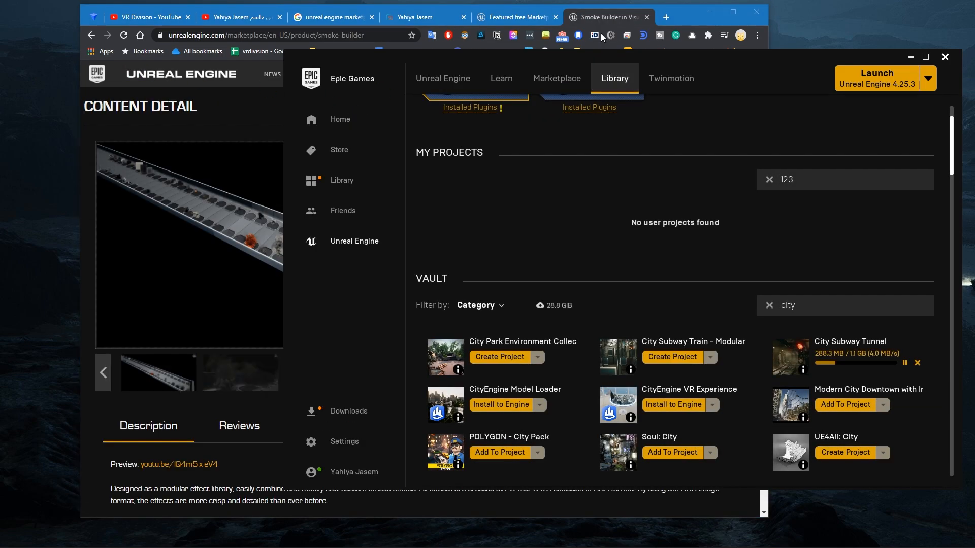
- Filter the vault with 'smoke' to show the owned Smoke Builder pack
text(smoke)
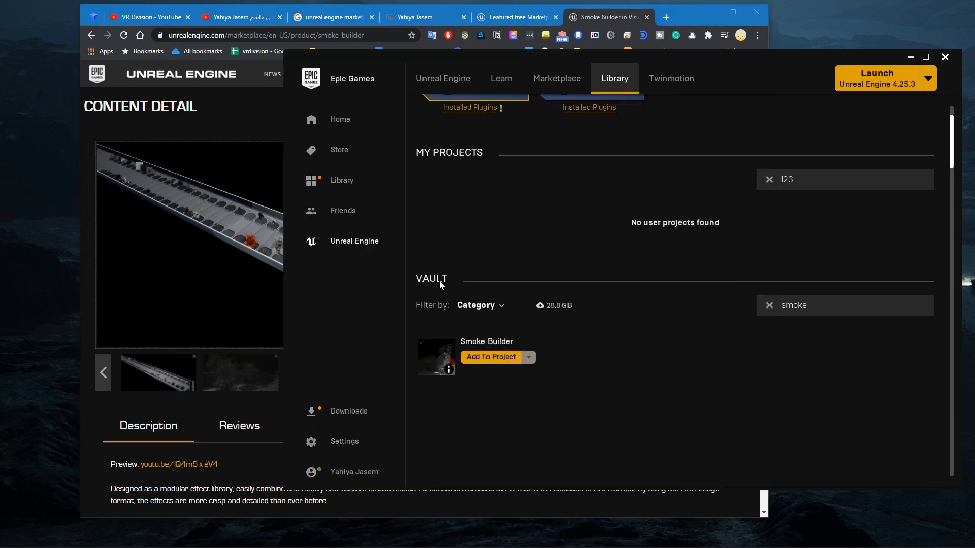
mouse_move(634, 163)
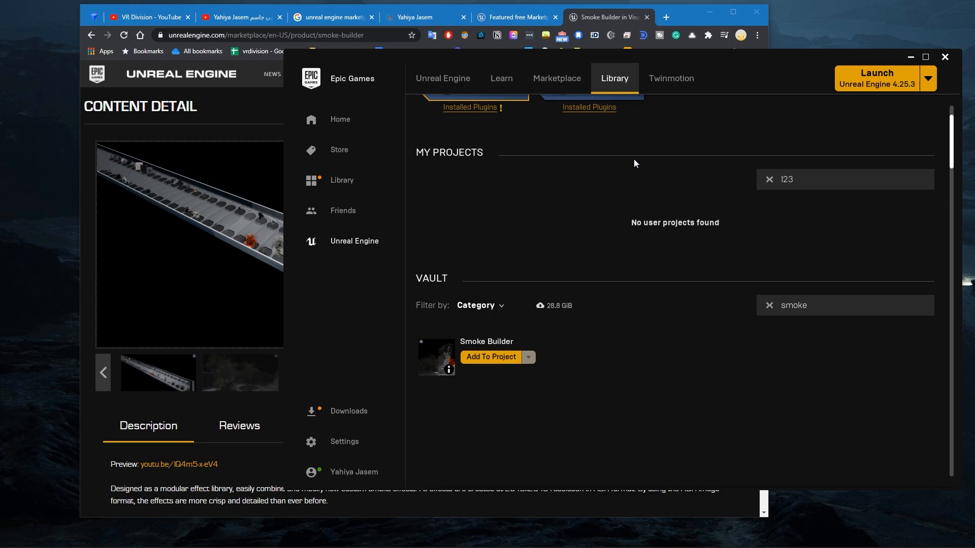
mouse_move(496, 361)
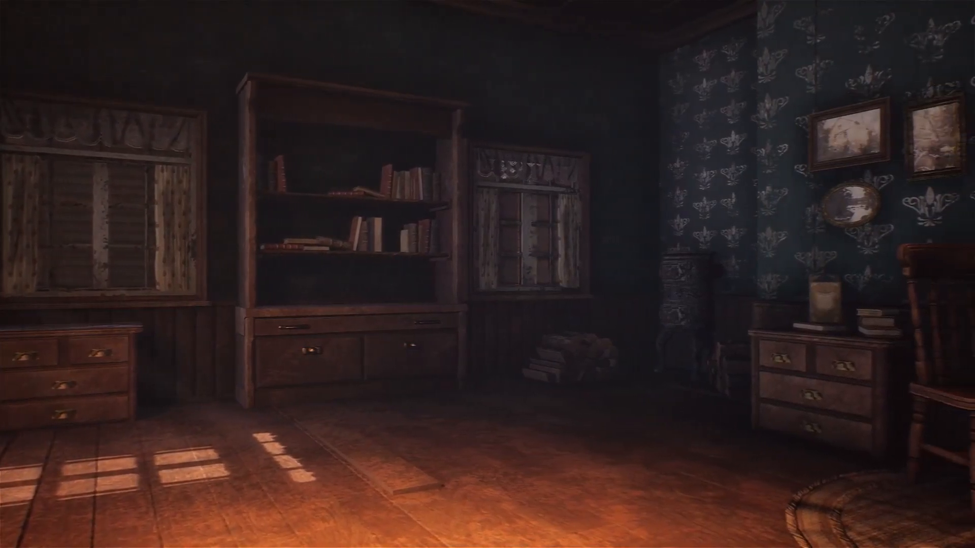
- Scroll the page toward the Free menu listing Epic Games Content and Permanently Free Collection
scroll(right, 3)
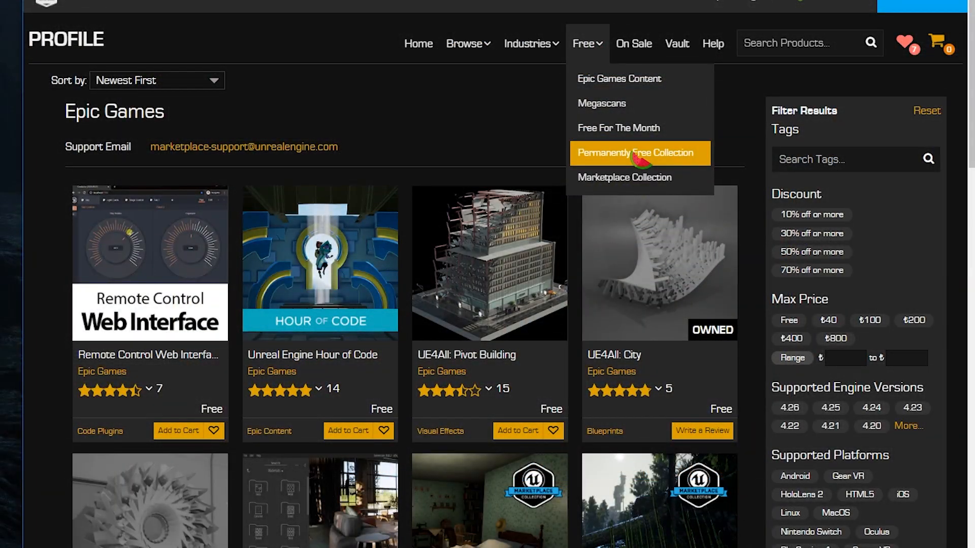
- Show the Permanently Free Collection to reach Advanced Locomotion System V4
click(638, 152)
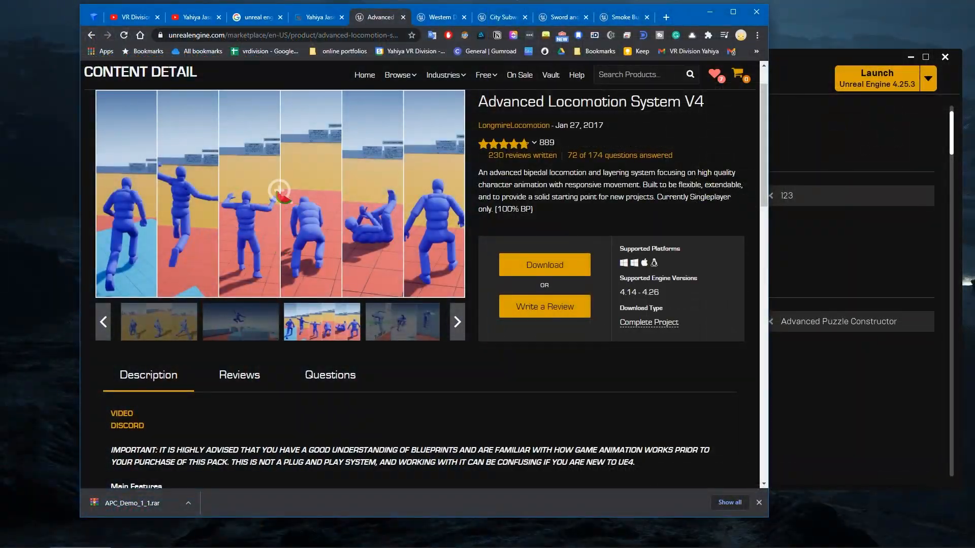
- Show the City Subway Tunnel page, a complete project for engine 4.18–4.26
click(441, 16)
text(city sub)
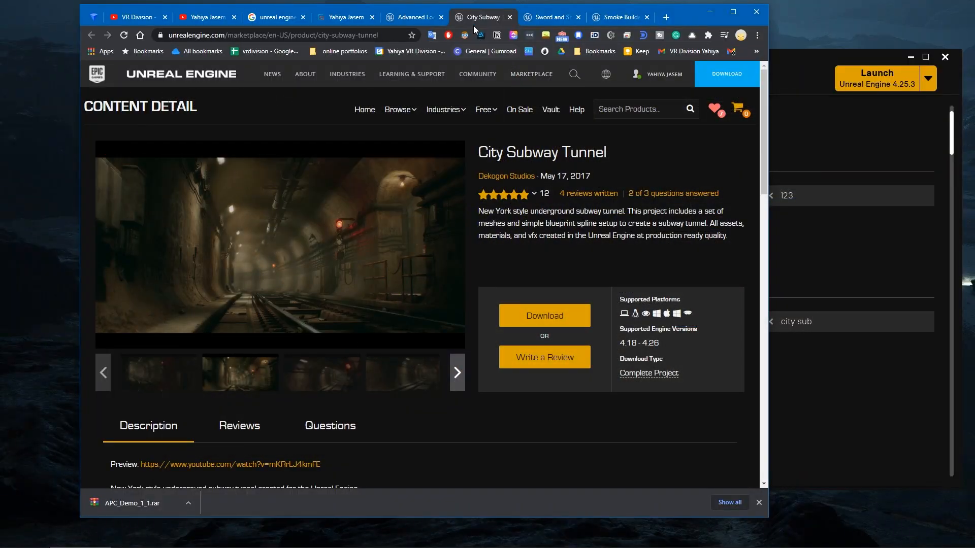
- Review the Sword and Shield animations page and its preview video, ending on Smoke Builder
click(545, 16)
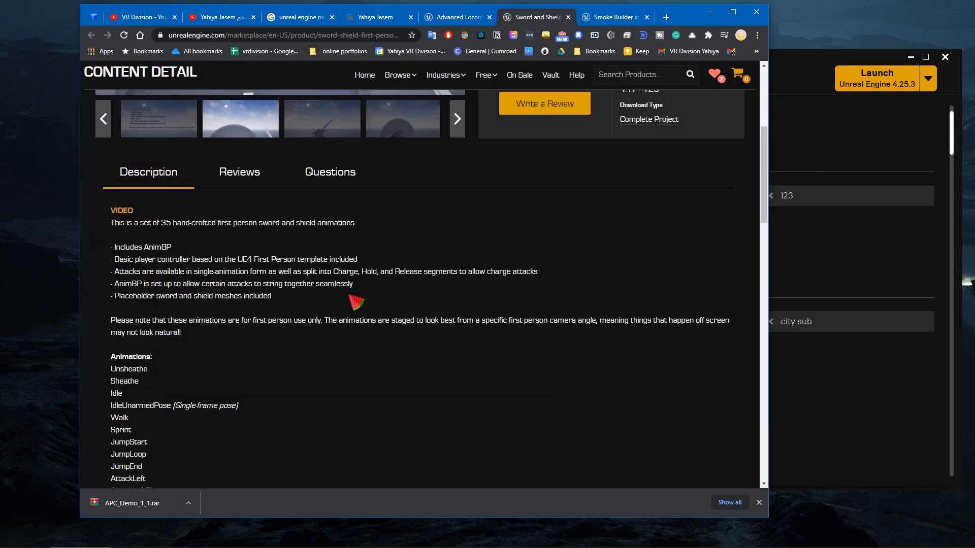
click(550, 16)
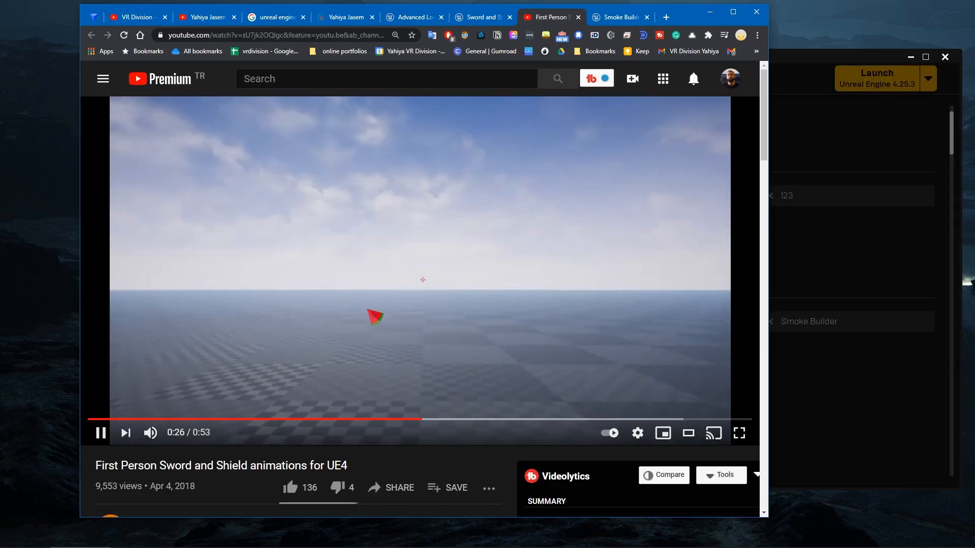
click(619, 16)
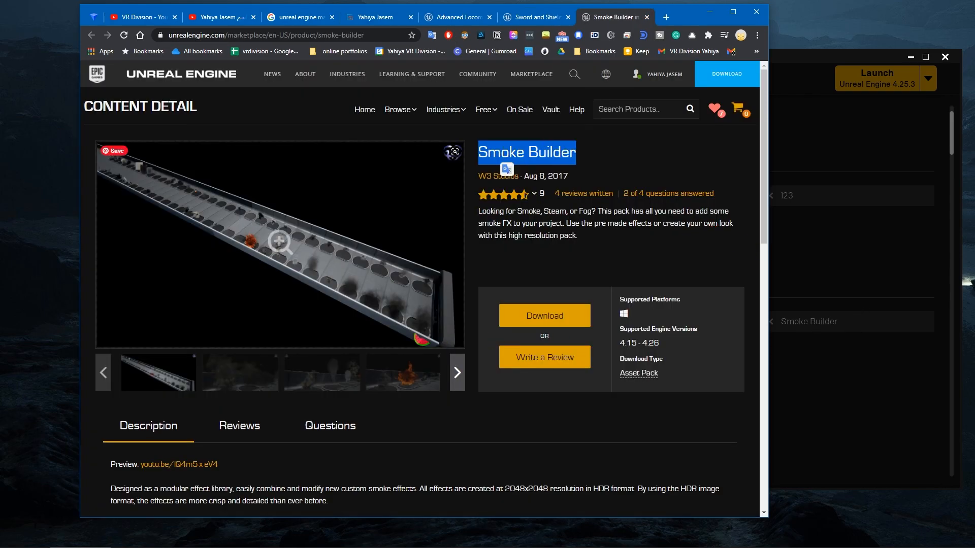